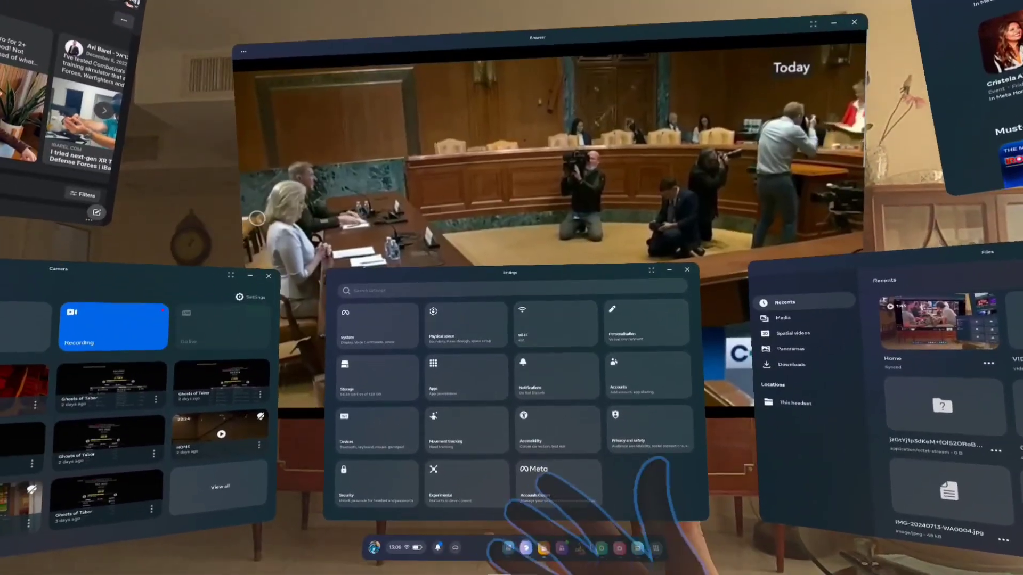
Show the System Software update page with automatic updates enabled and version details listed
click(377, 324)
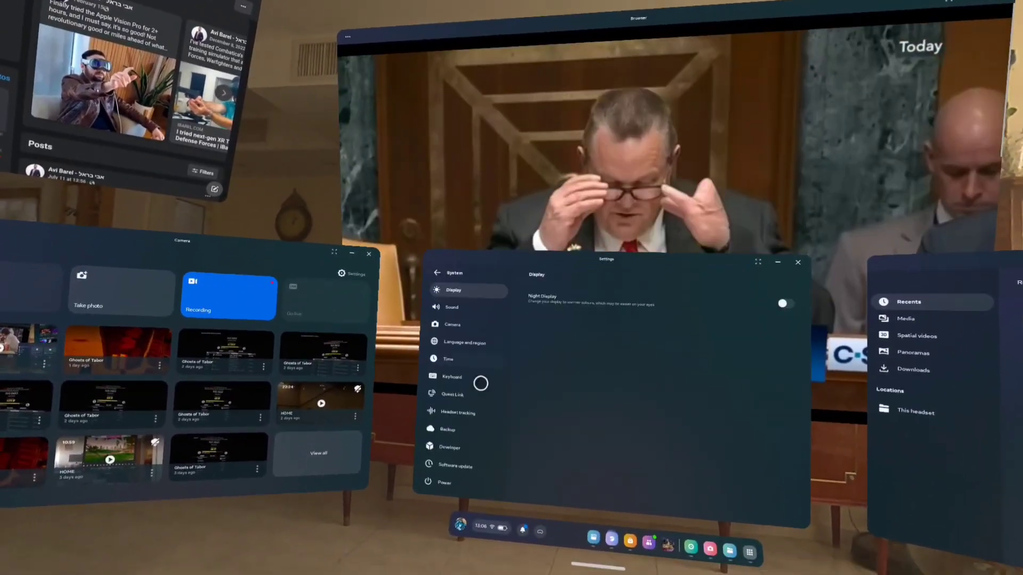
click(455, 466)
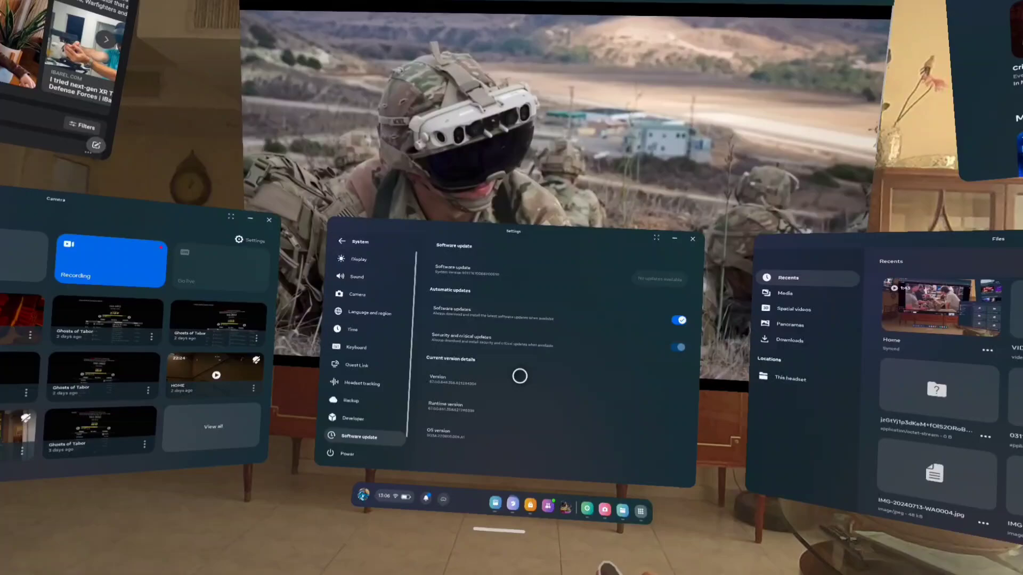